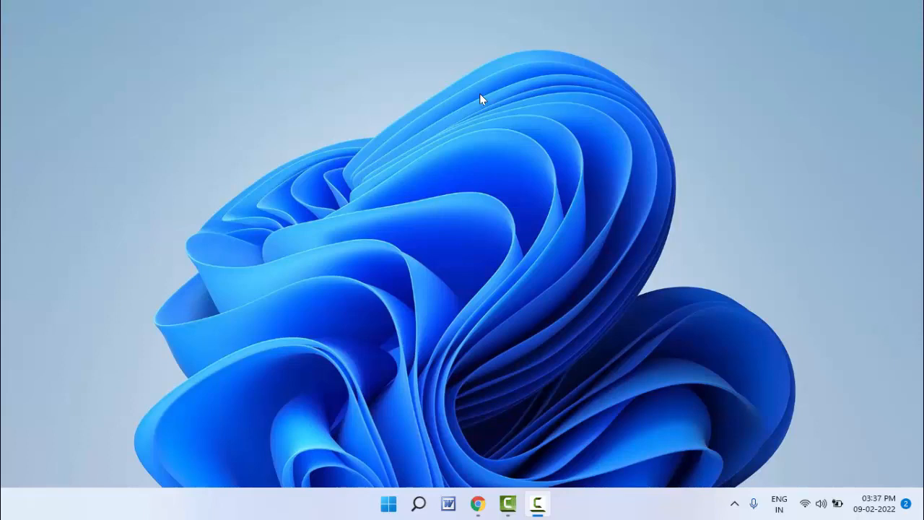
Launch File Explorer from the taskbar, landing on This PC.
left_click(552, 503)
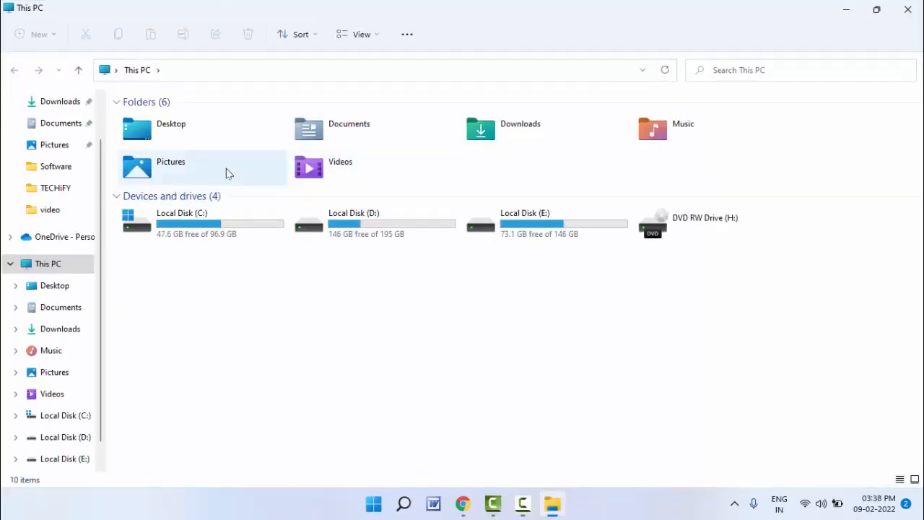
From the Pictures folder, send photo '1' to Paint via Open with.
double_click(170, 162)
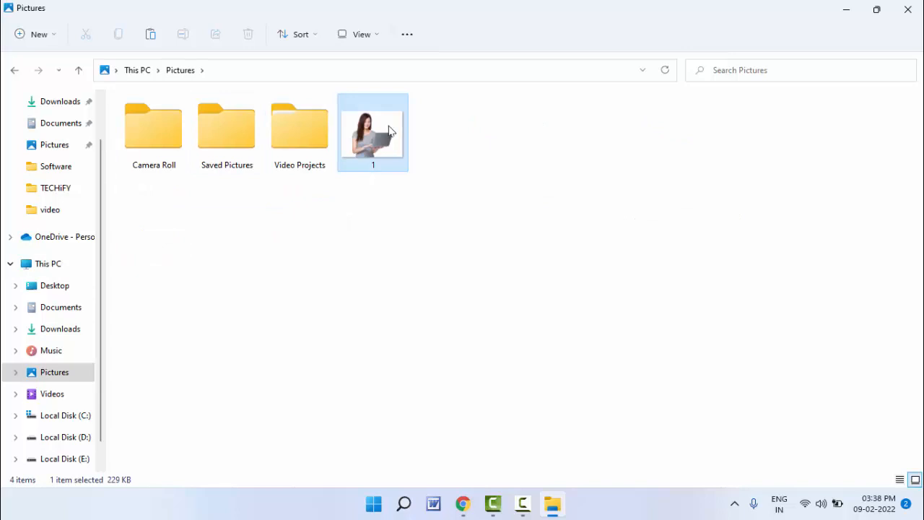
left_click(373, 127)
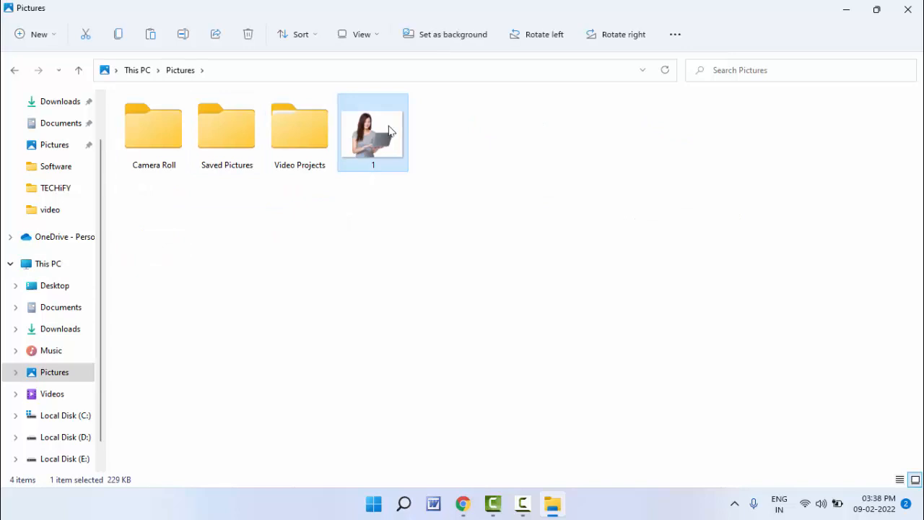
right_click(372, 132)
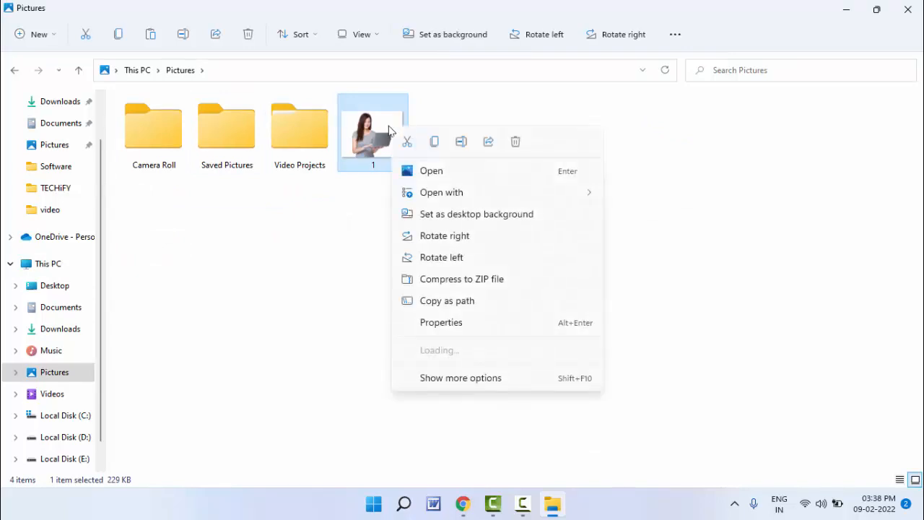
left_click(441, 192)
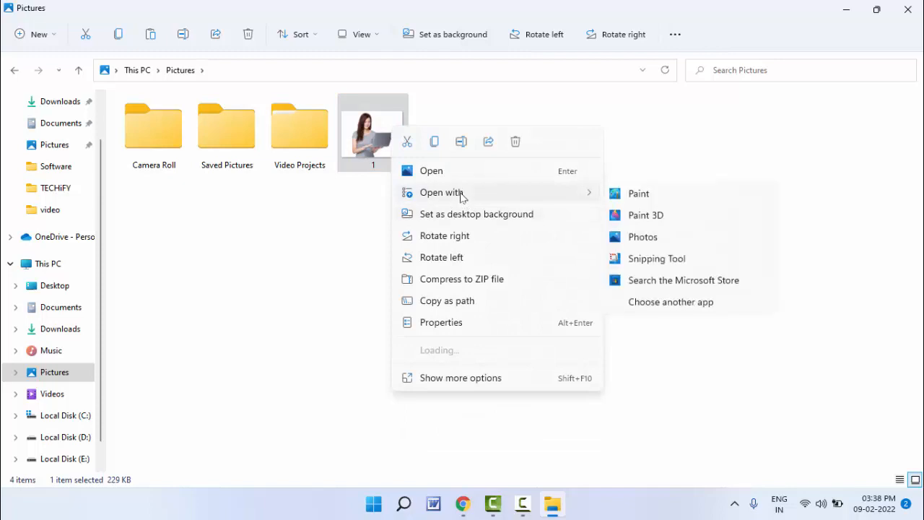
left_click(667, 219)
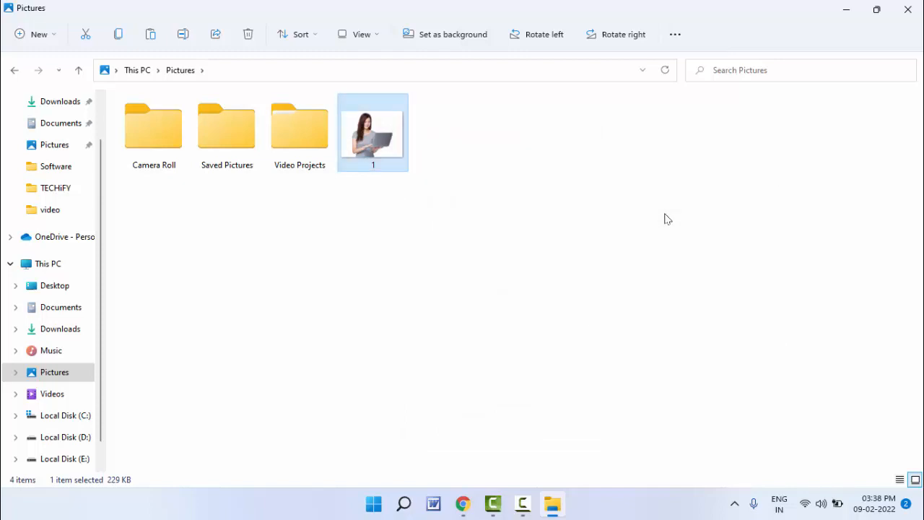
Zoom out so the whole photo of the woman with the laptop is visible.
double_click(372, 133)
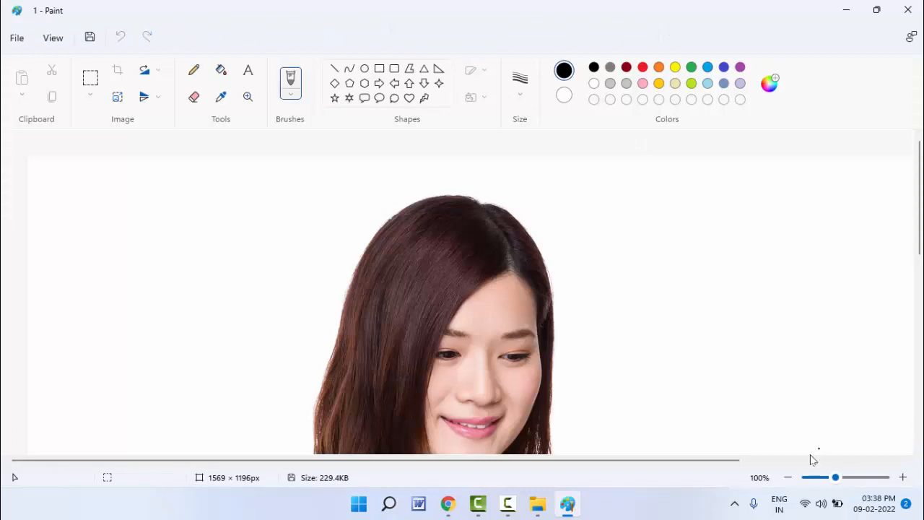
left_click(788, 476)
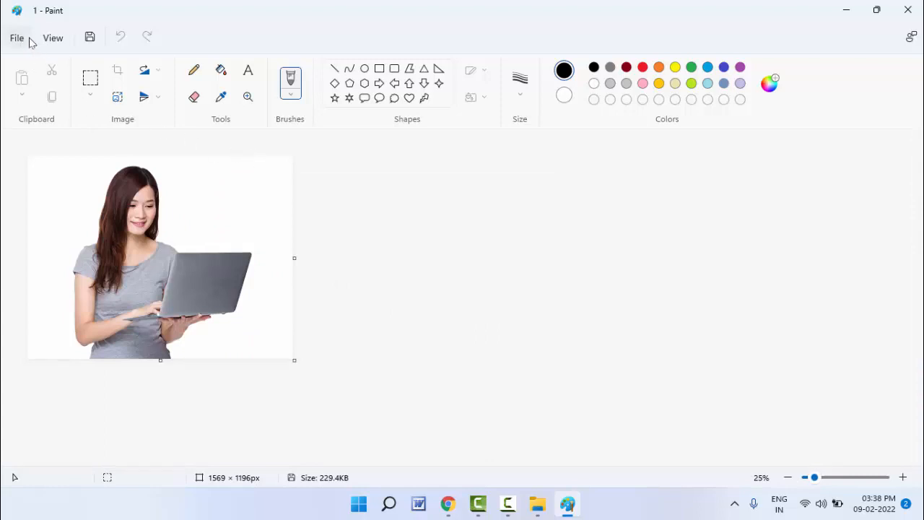
Save the photo to the Desktop as a JPEG picture through Save As.
left_click(17, 38)
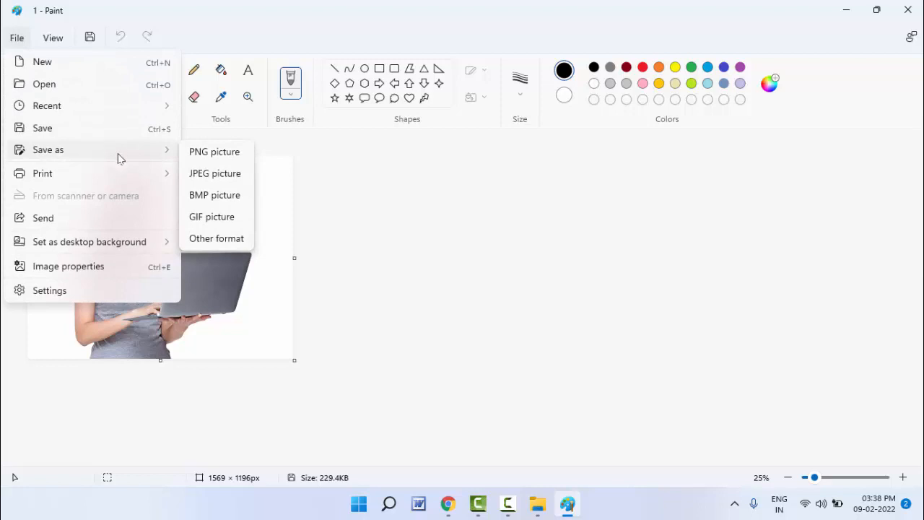
mouse_move(214, 151)
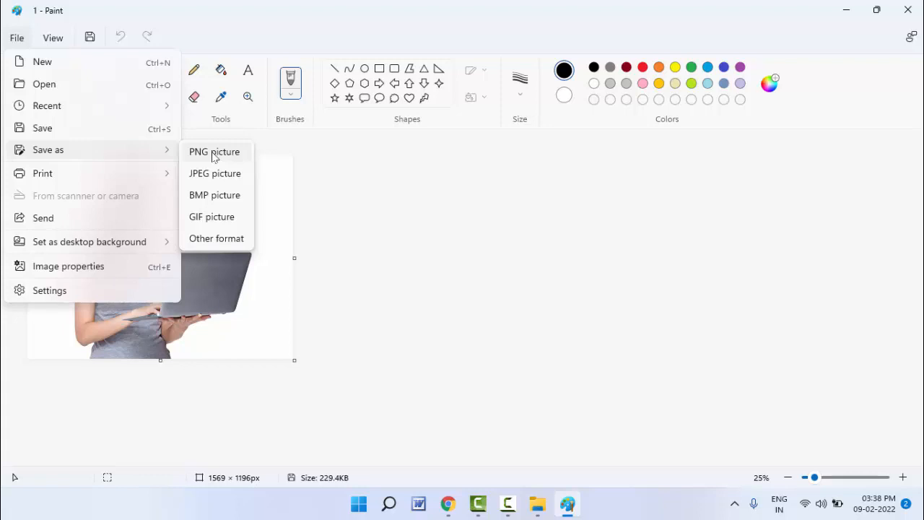
mouse_move(214, 173)
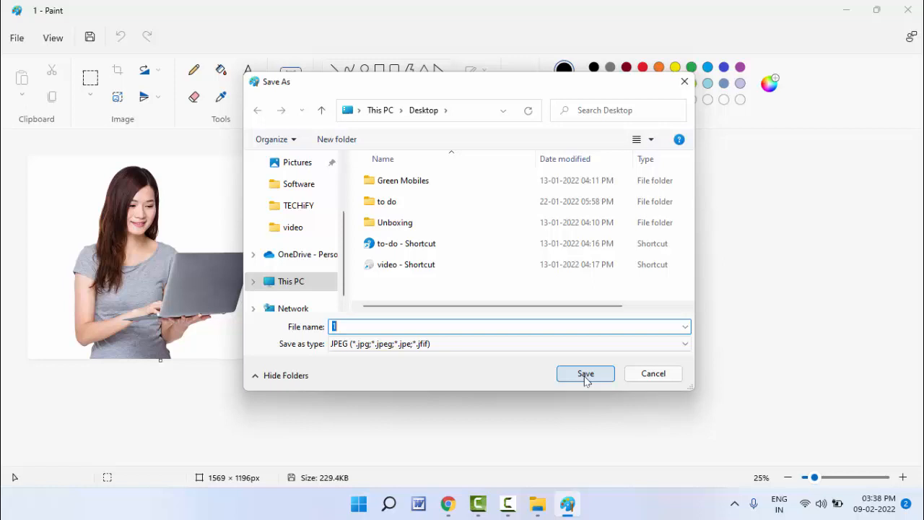
left_click(584, 373)
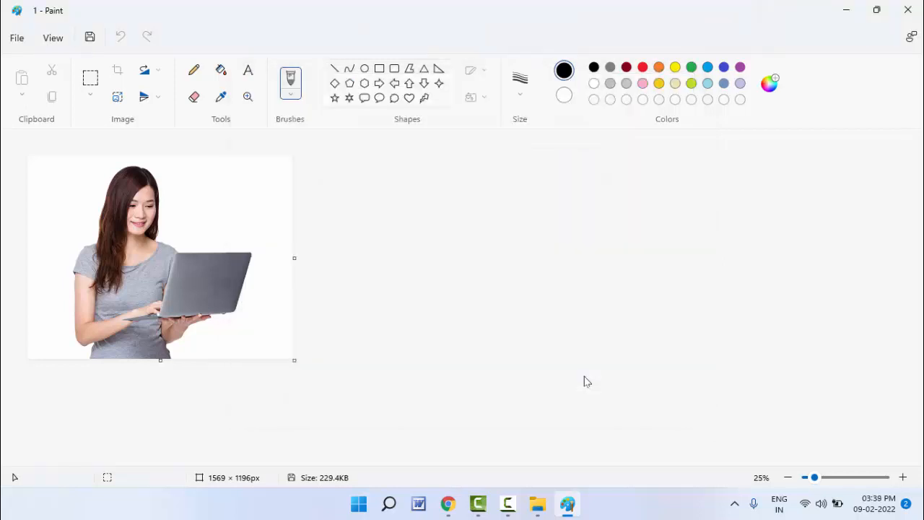